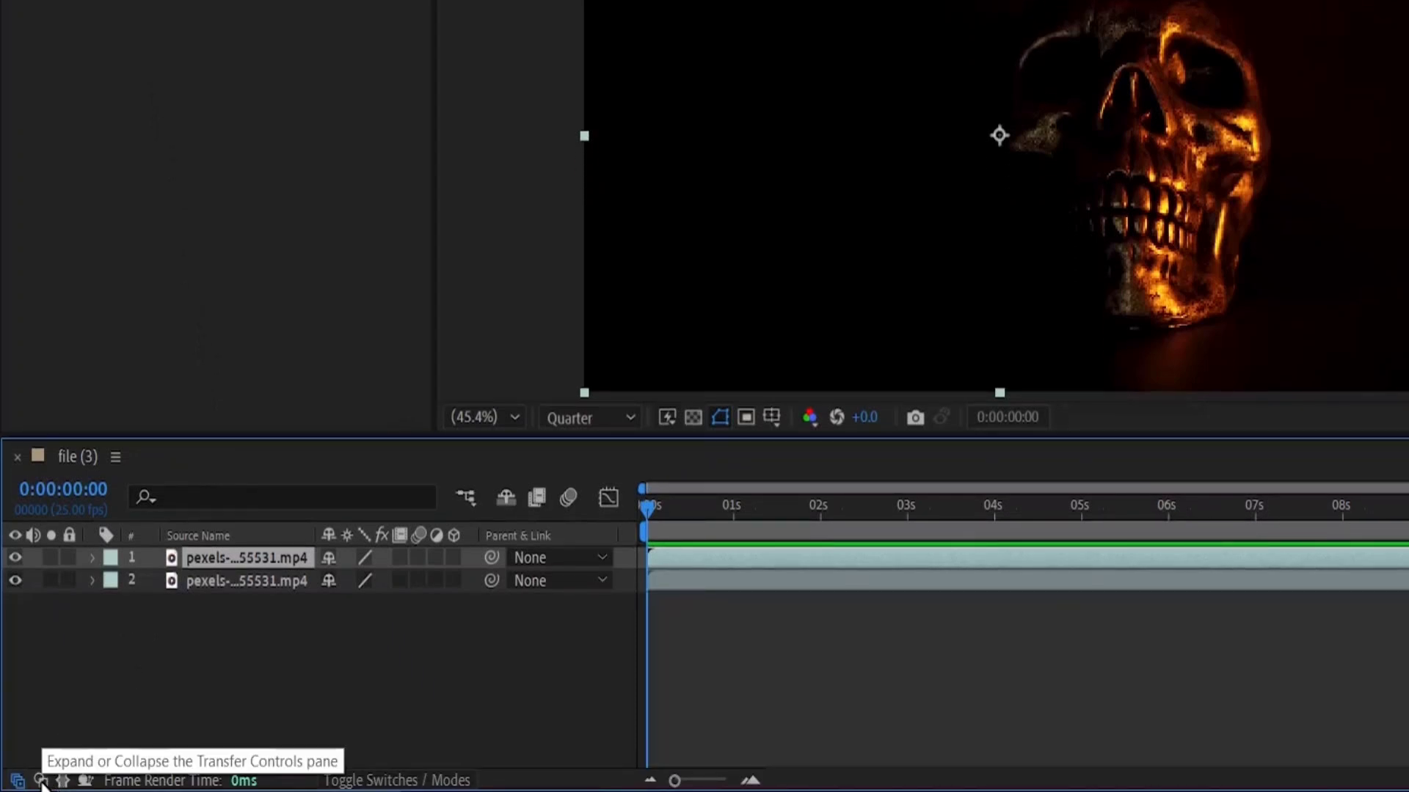
Step: Show the Transfer Controls column and expand the Mode list for the top skull layer
click(12, 778)
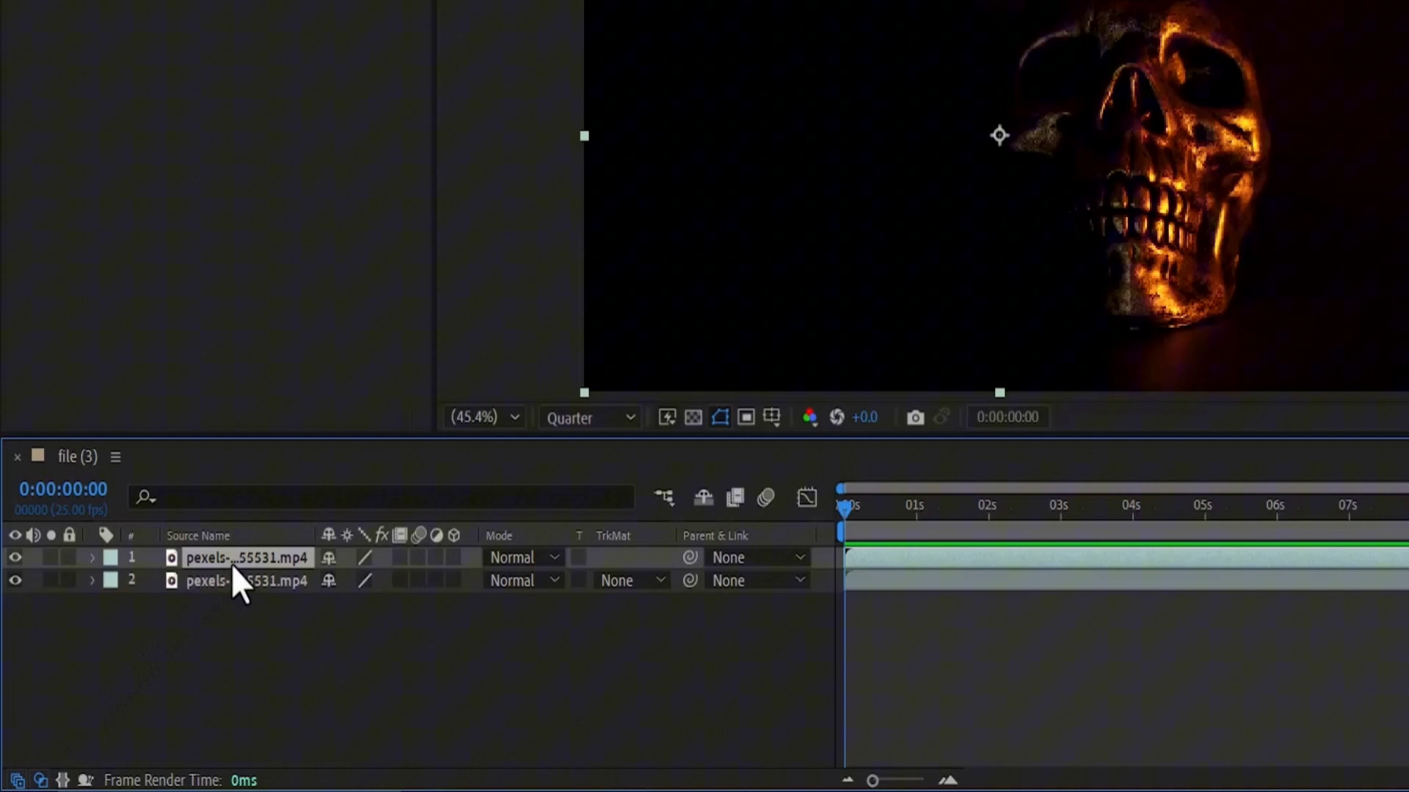
mouse_move(500, 567)
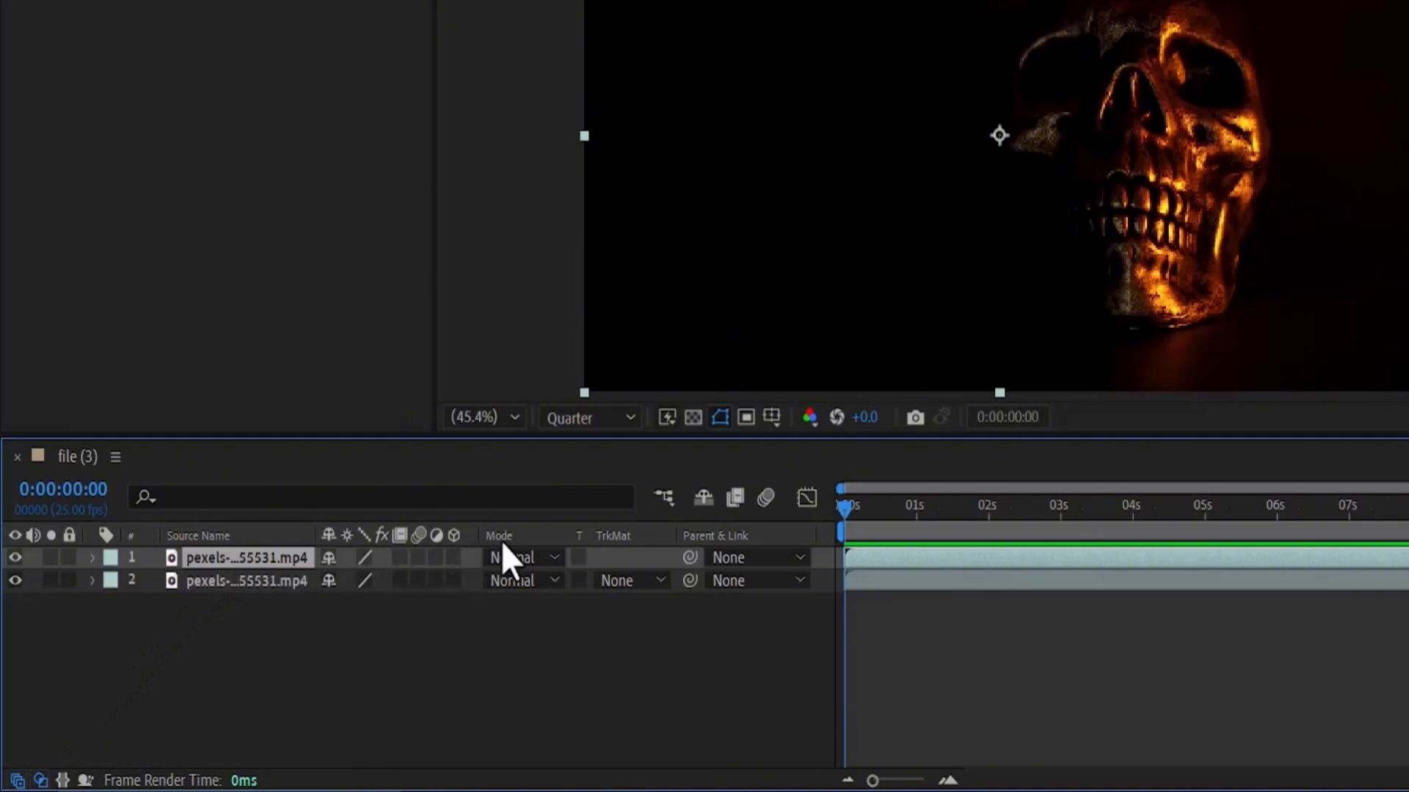
click(521, 558)
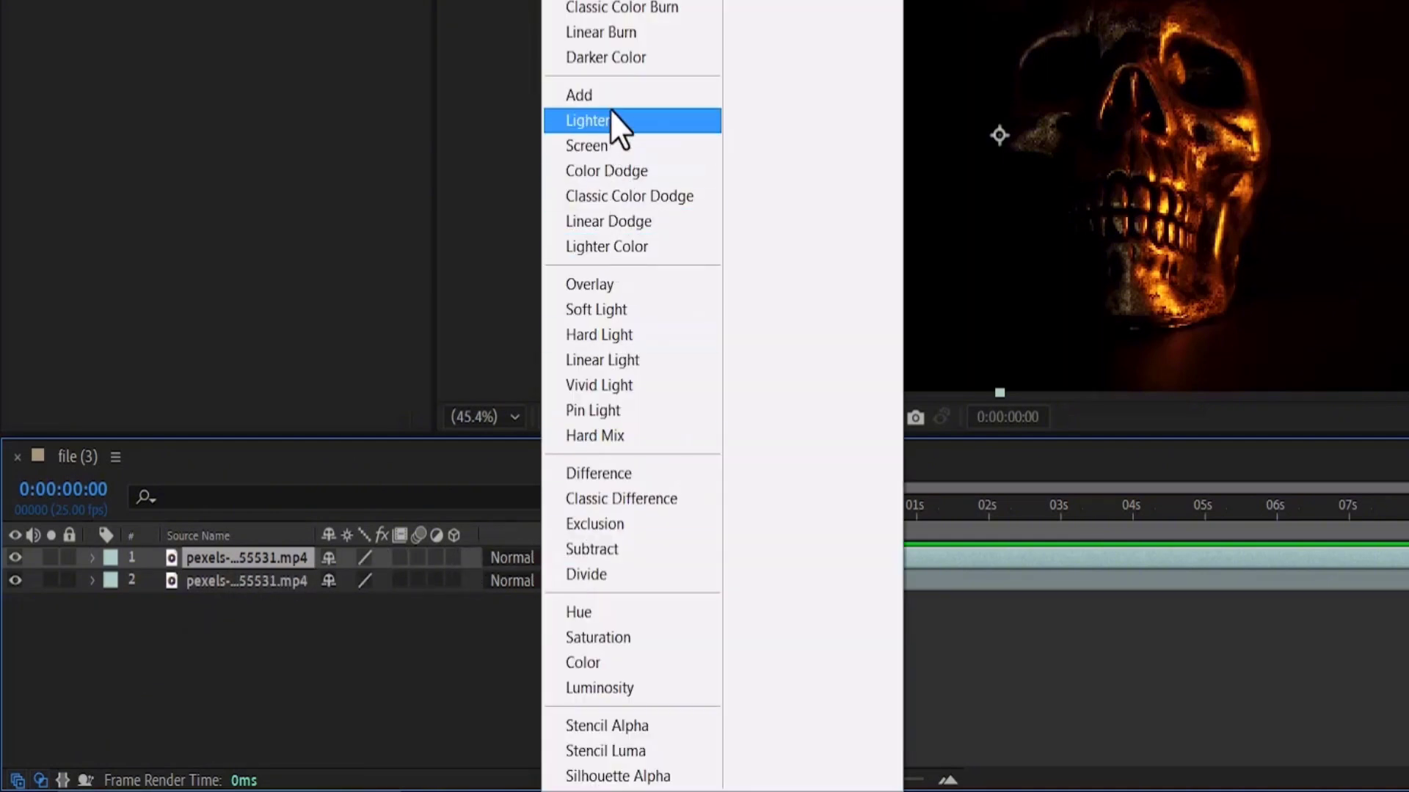